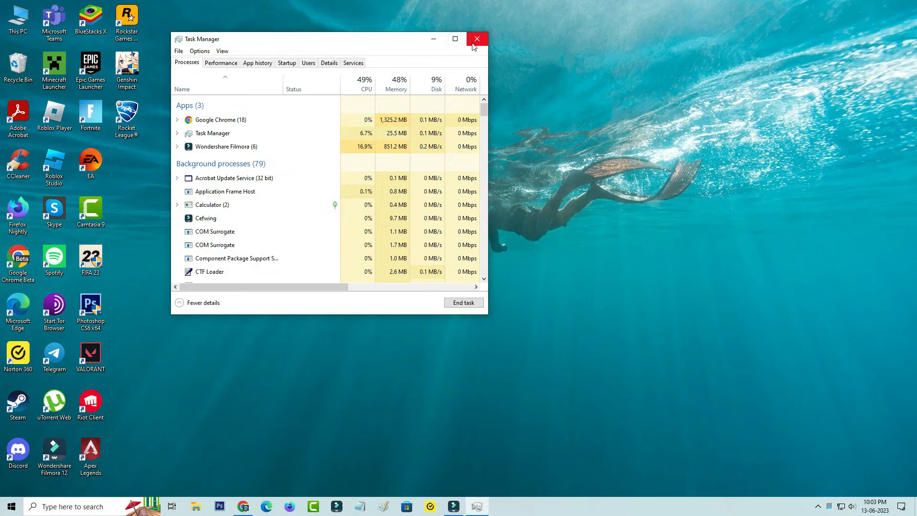
- Close the Task Manager window
click(476, 38)
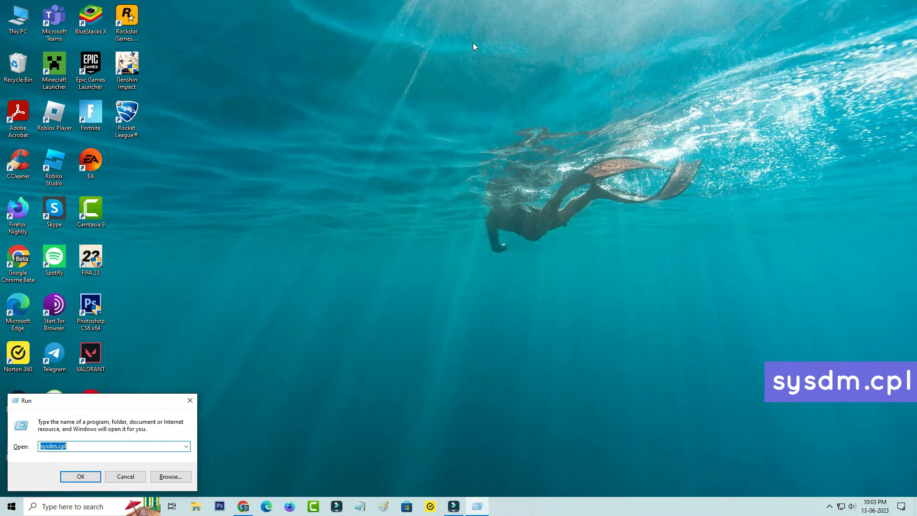
- Run sysdm.cpl and set Start-up and Recovery debugging information to Complete memory dump
click(80, 477)
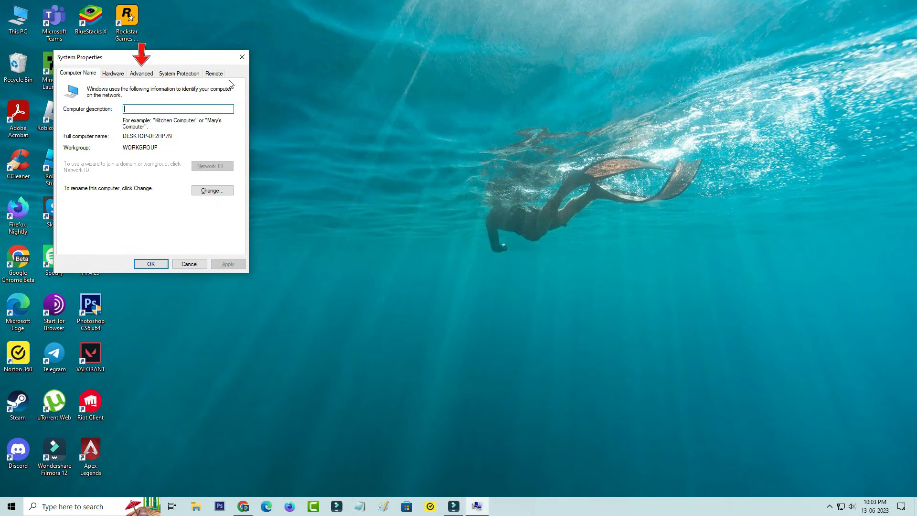
click(141, 73)
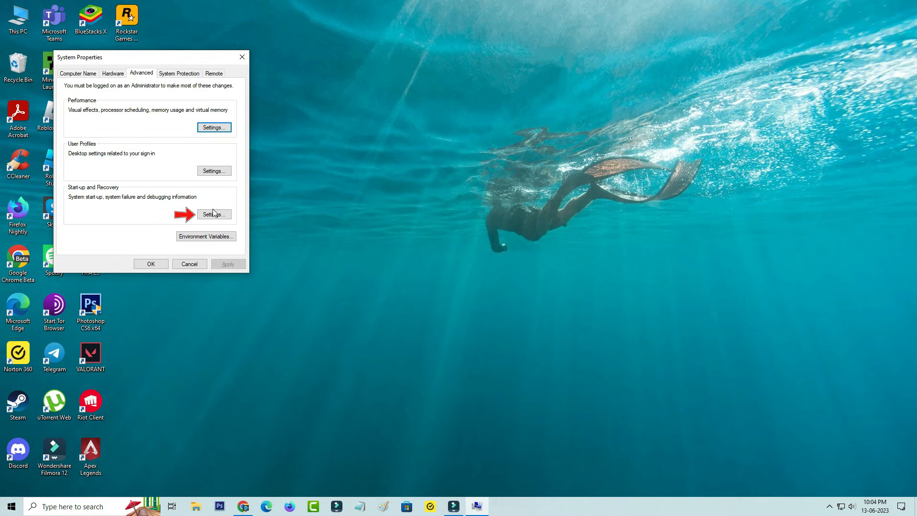
click(213, 214)
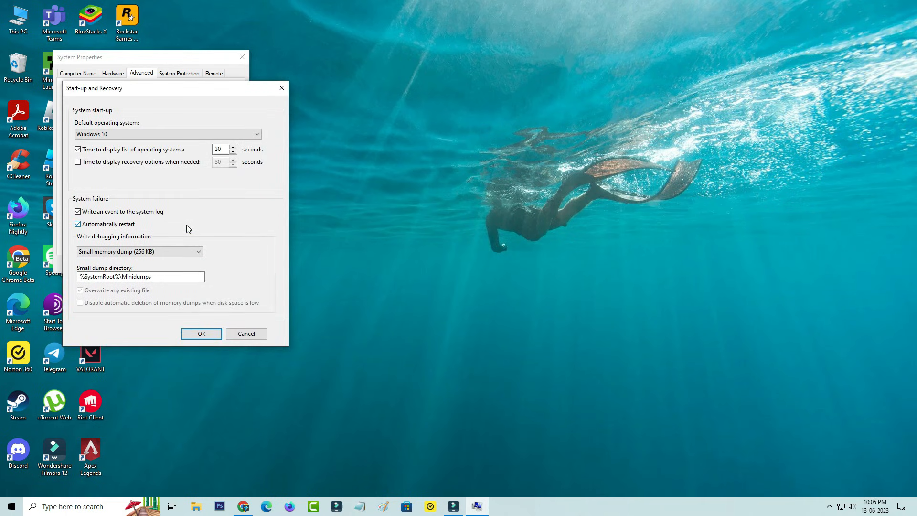
click(139, 251)
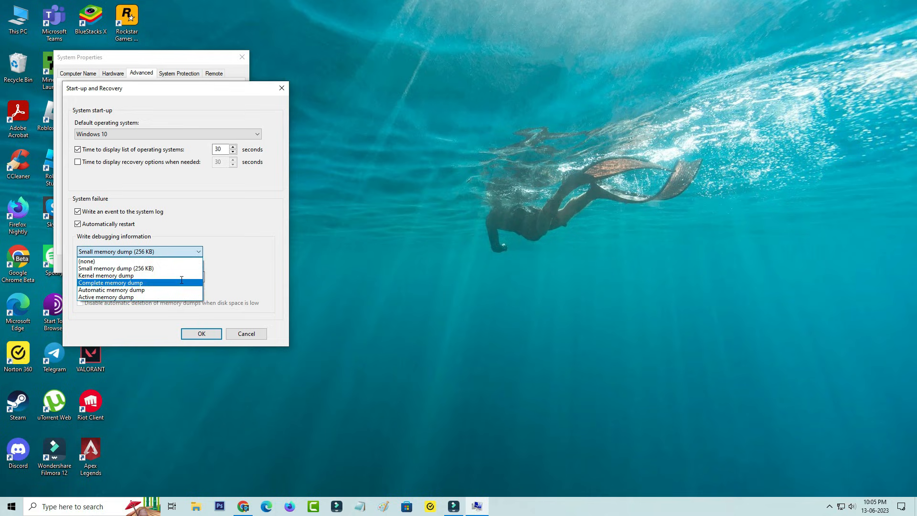
click(111, 282)
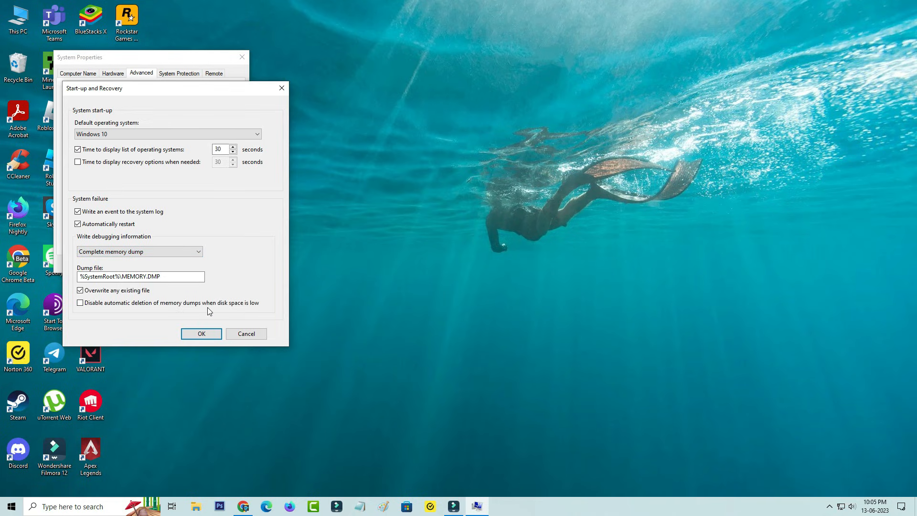
click(201, 334)
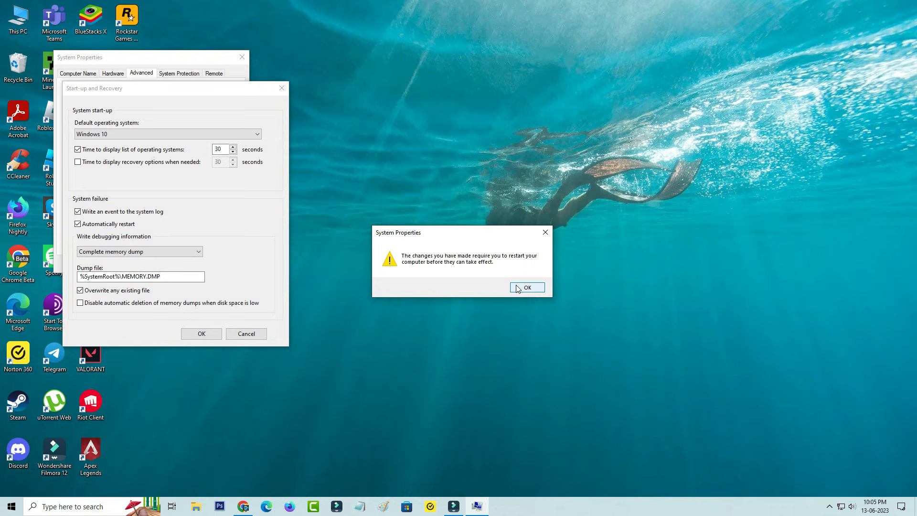
- Acknowledge the restart-required notice and bring up the Run box
click(526, 287)
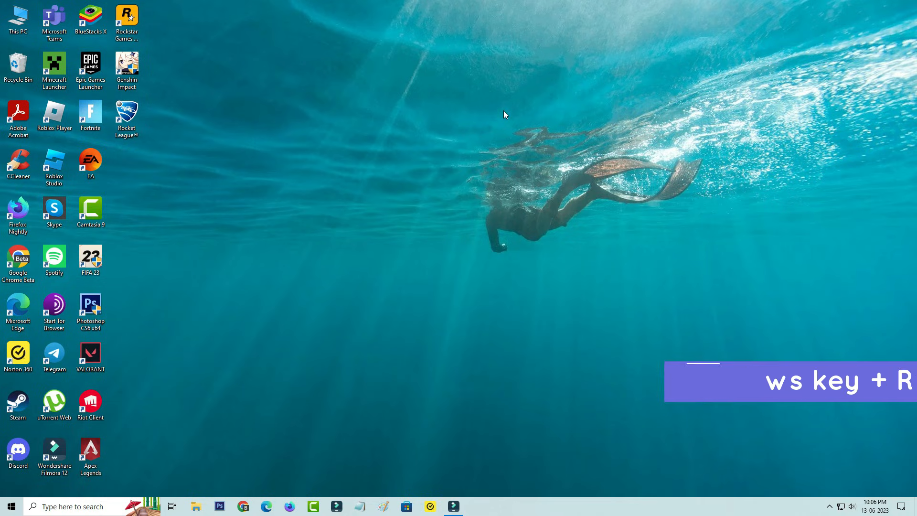
key(Win+r)
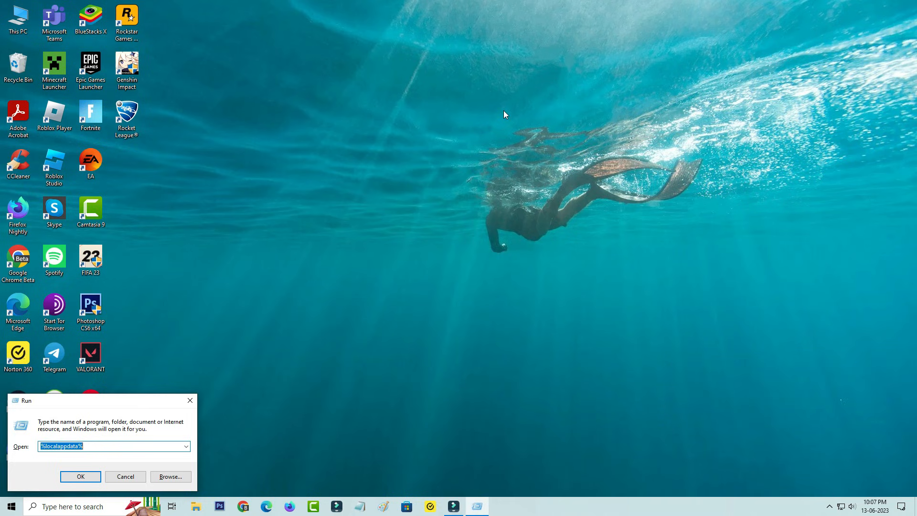
- Open %localappdata% and delete the Roblox folder
click(80, 476)
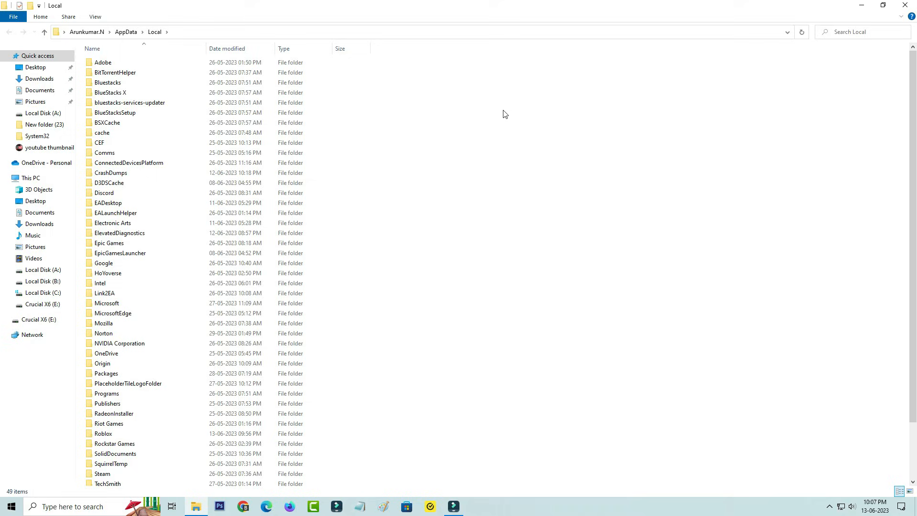
click(103, 433)
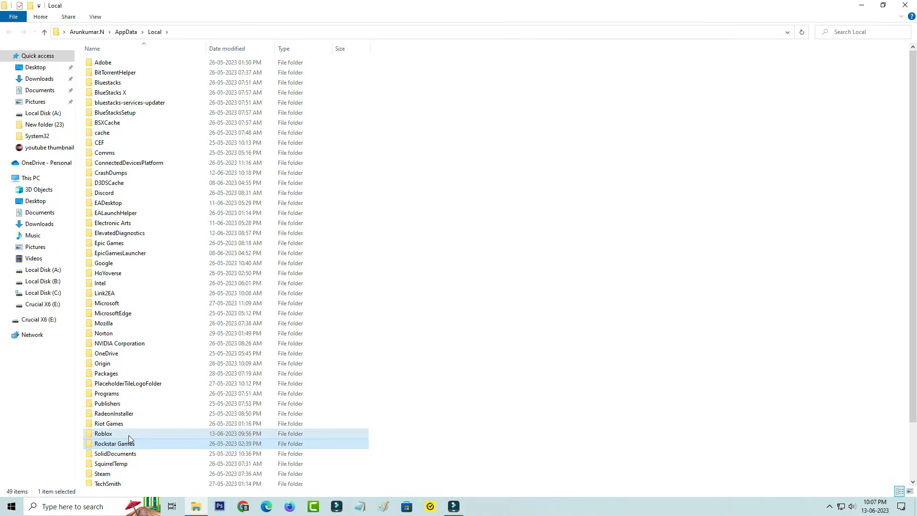
click(103, 434)
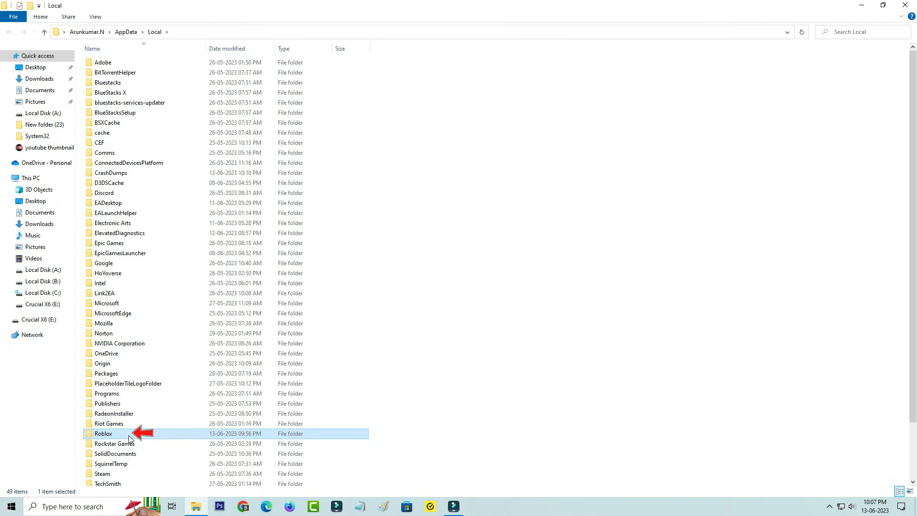
key(Delete)
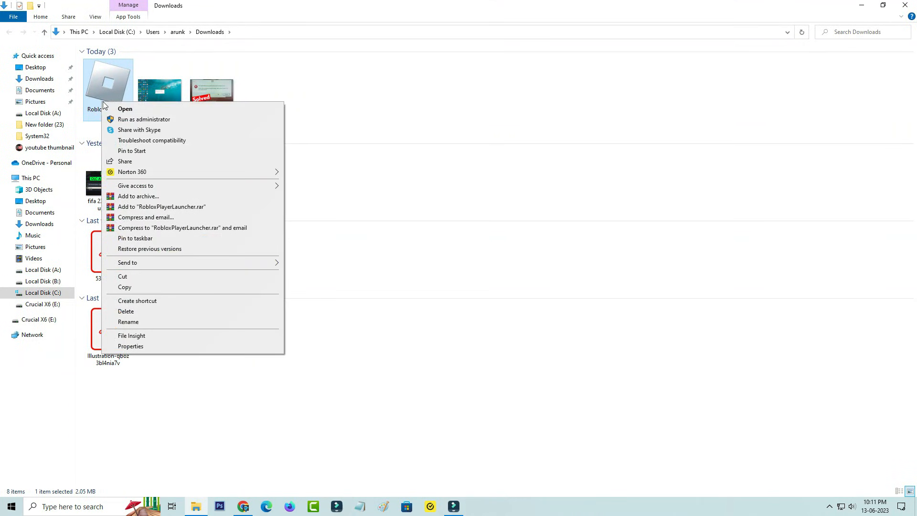
- Run RobloxPlayerLauncher from Downloads and dismiss the installation success message
click(124, 109)
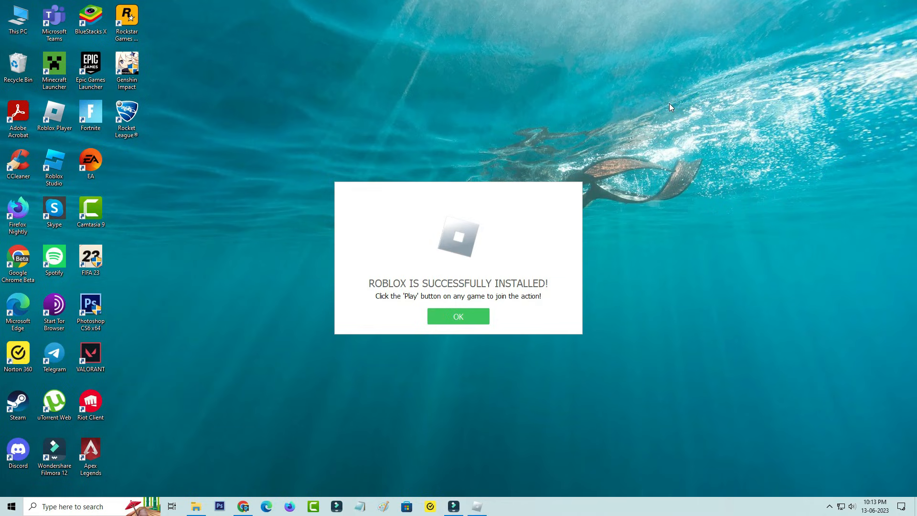
click(458, 316)
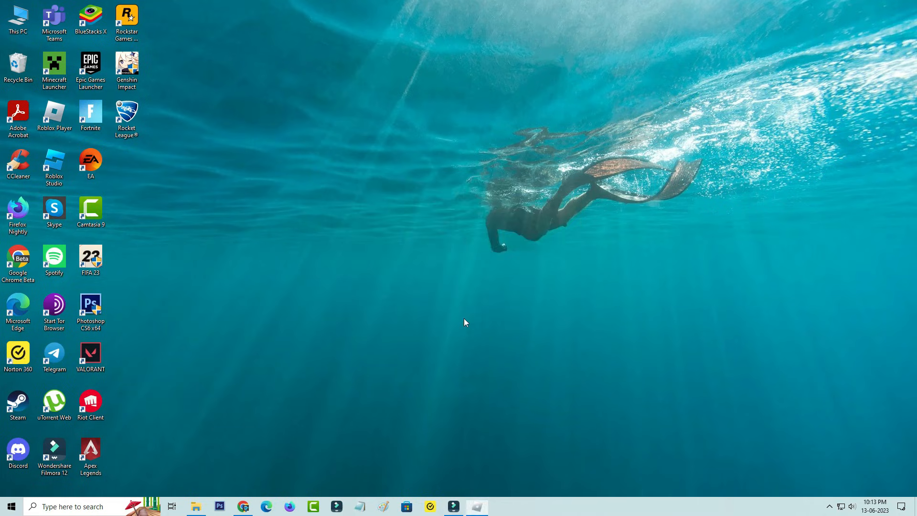